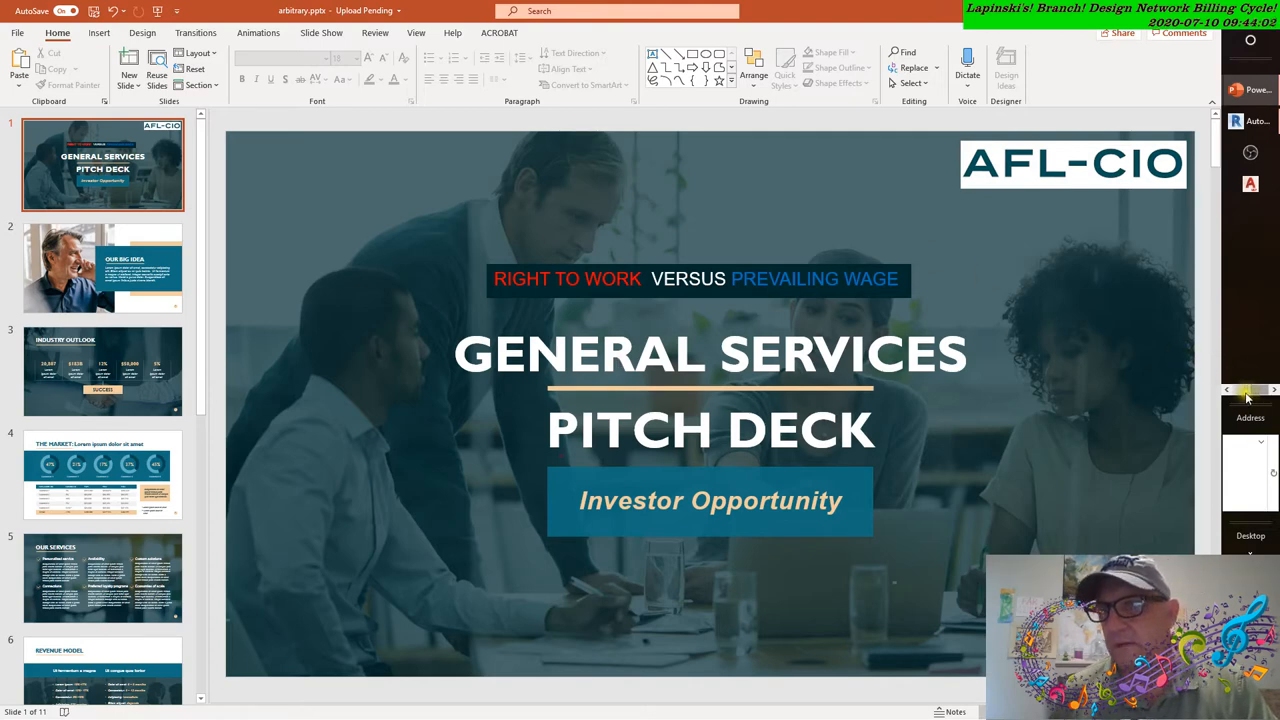
mouse_move(1248, 396)
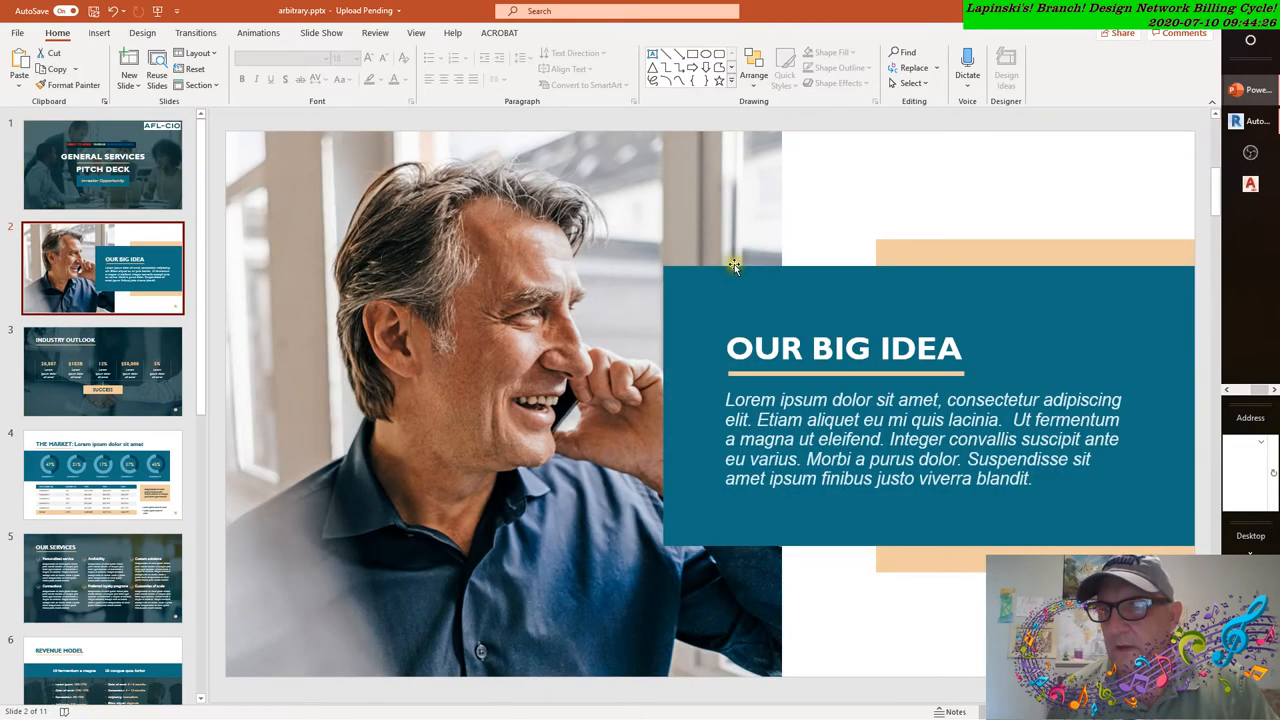
mouse_move(1242, 392)
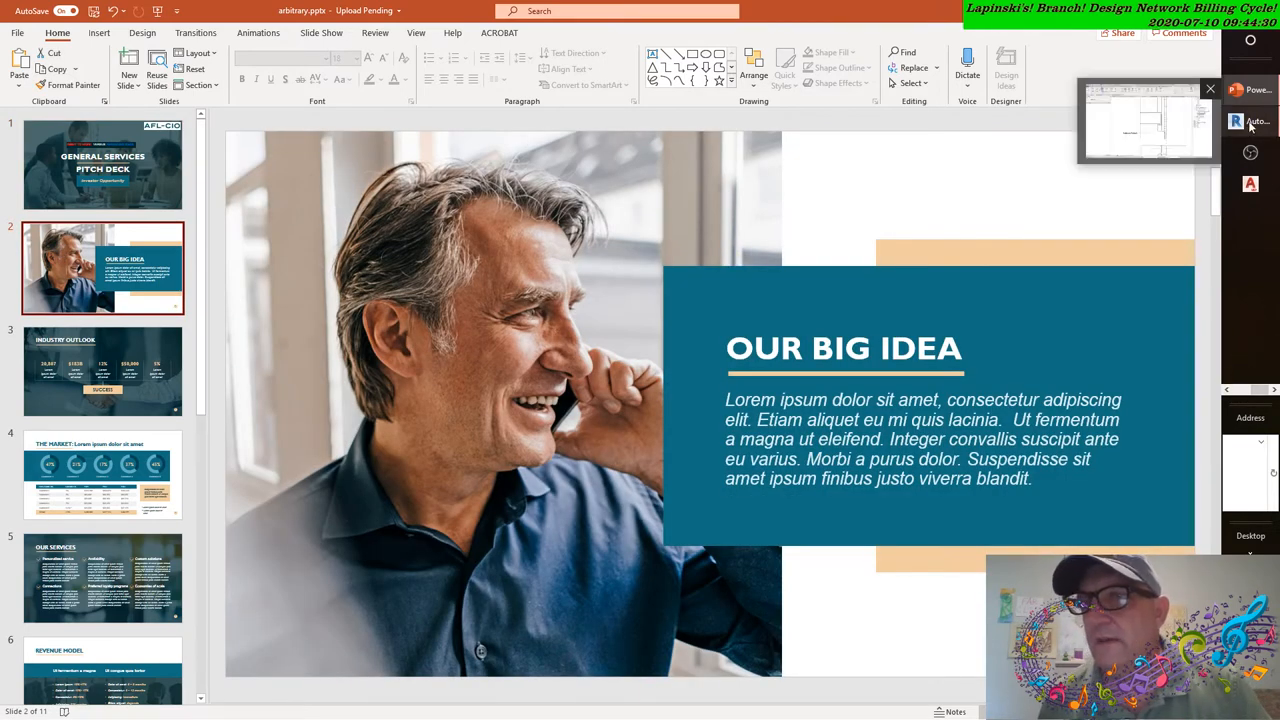
mouse_move(1234, 122)
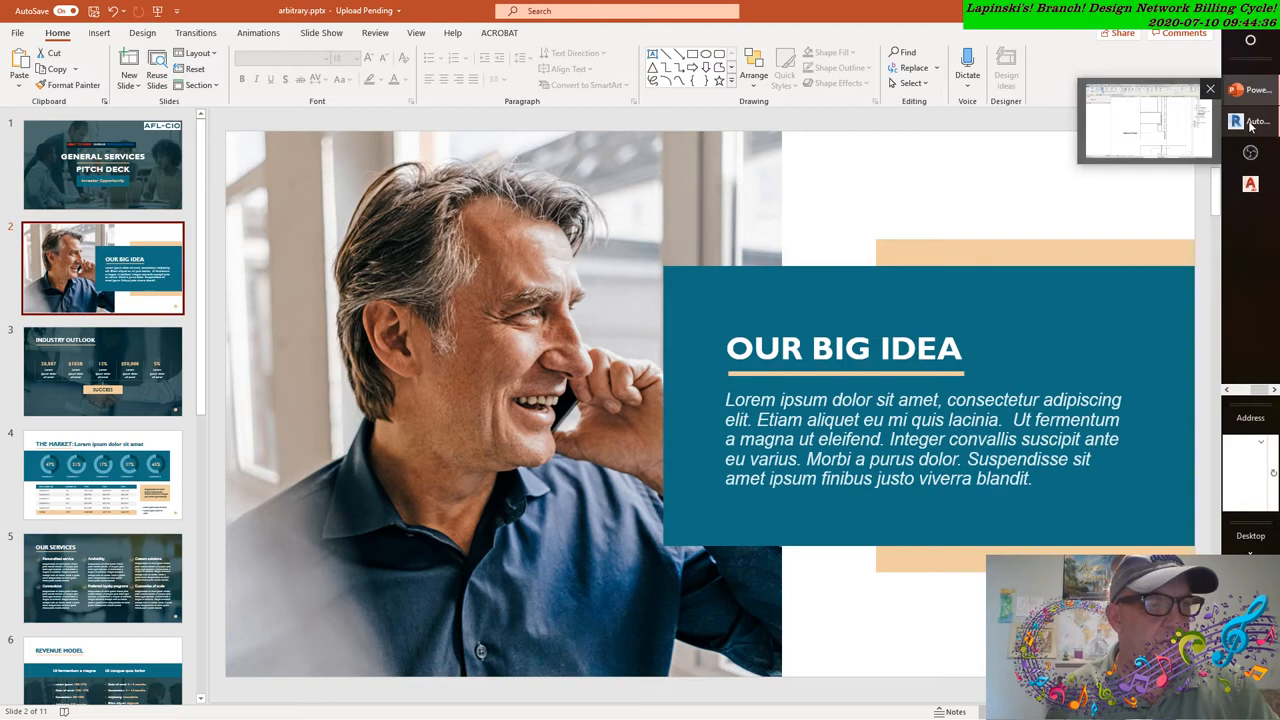
click(1250, 122)
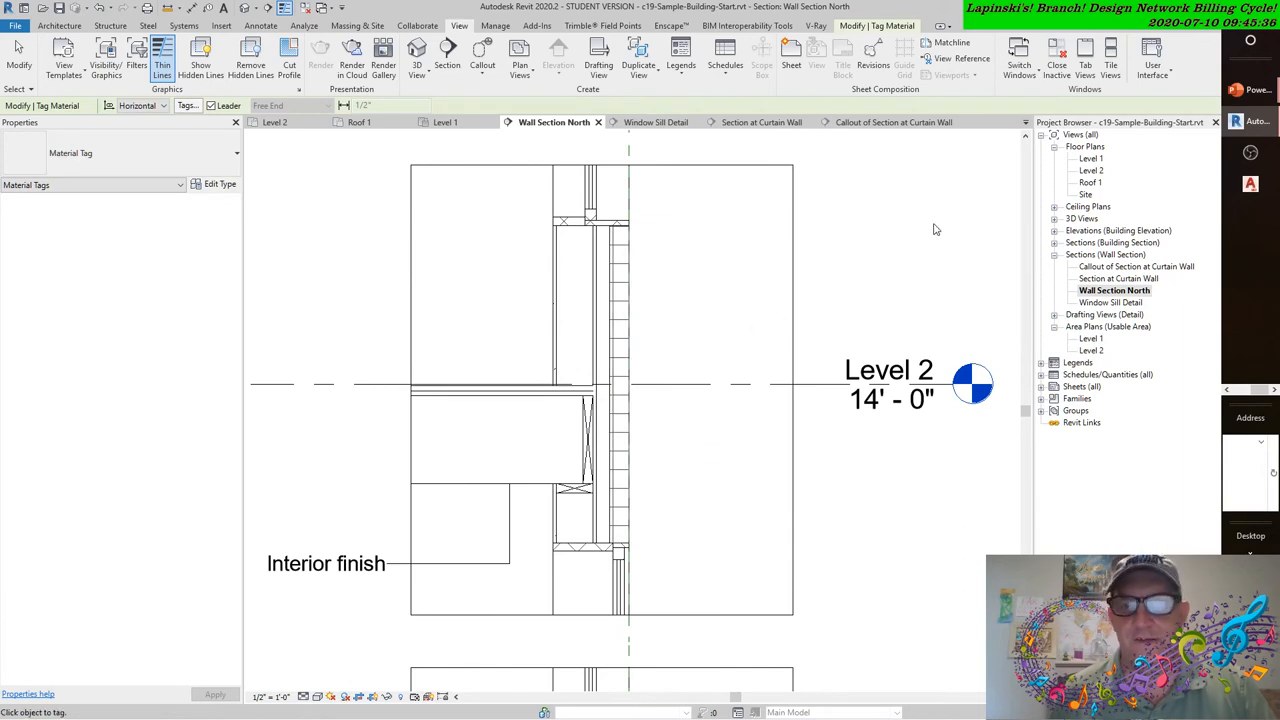
mouse_move(936, 224)
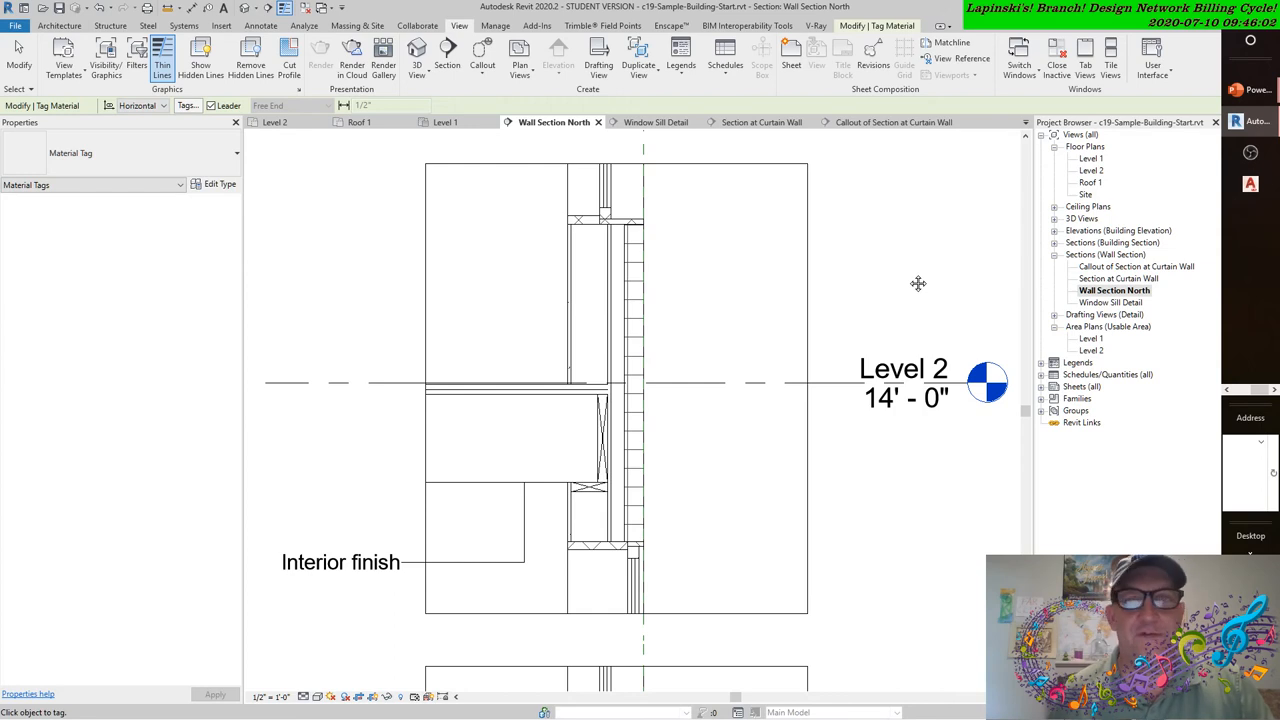
mouse_move(1204, 398)
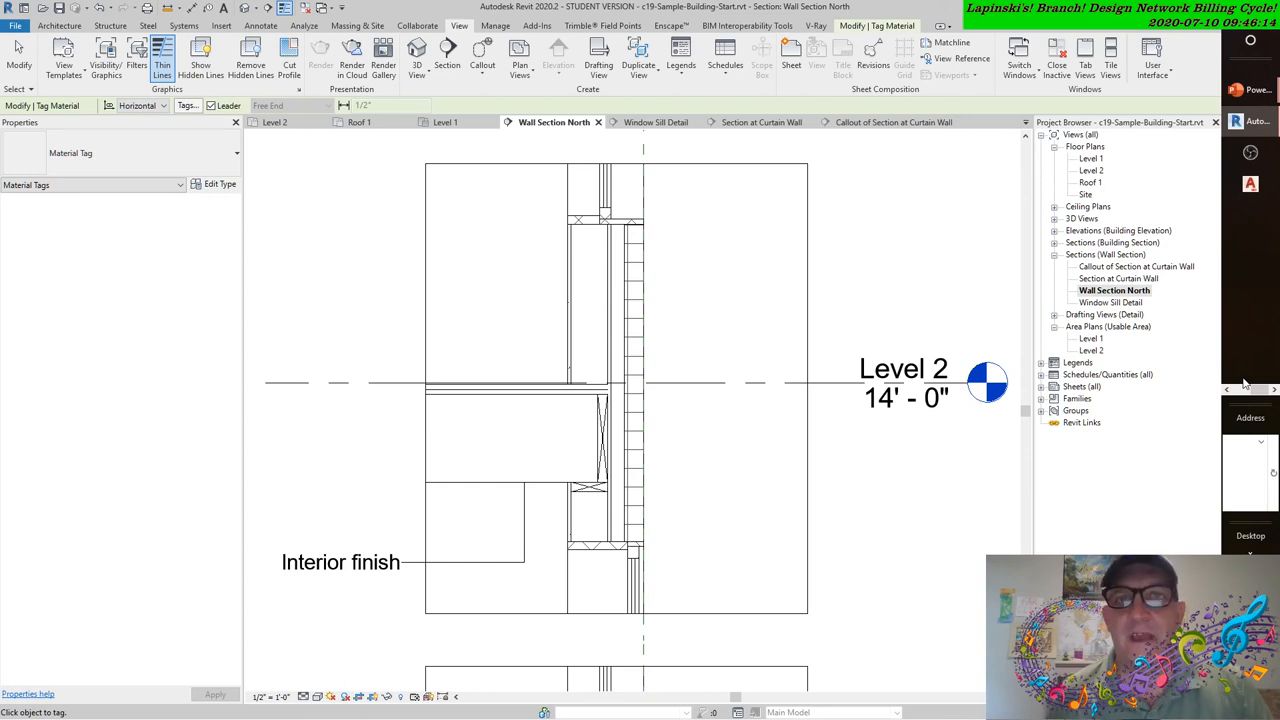
mouse_move(1210, 436)
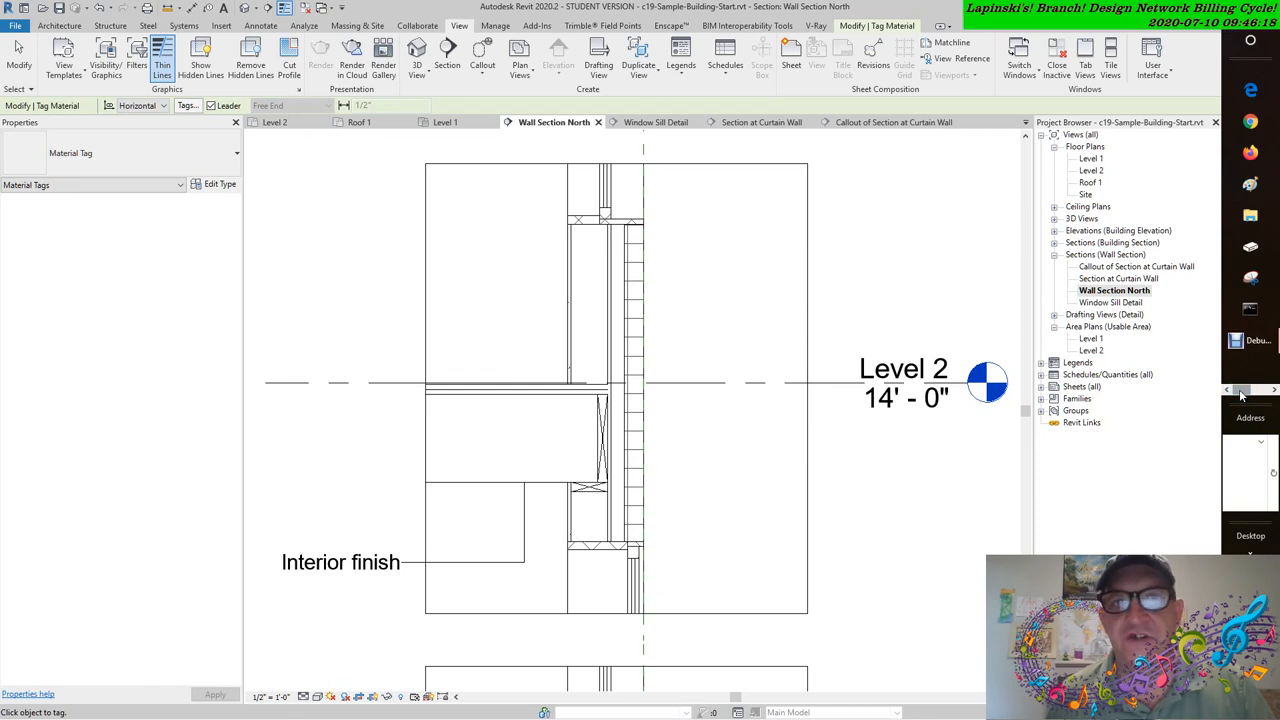
mouse_move(1244, 392)
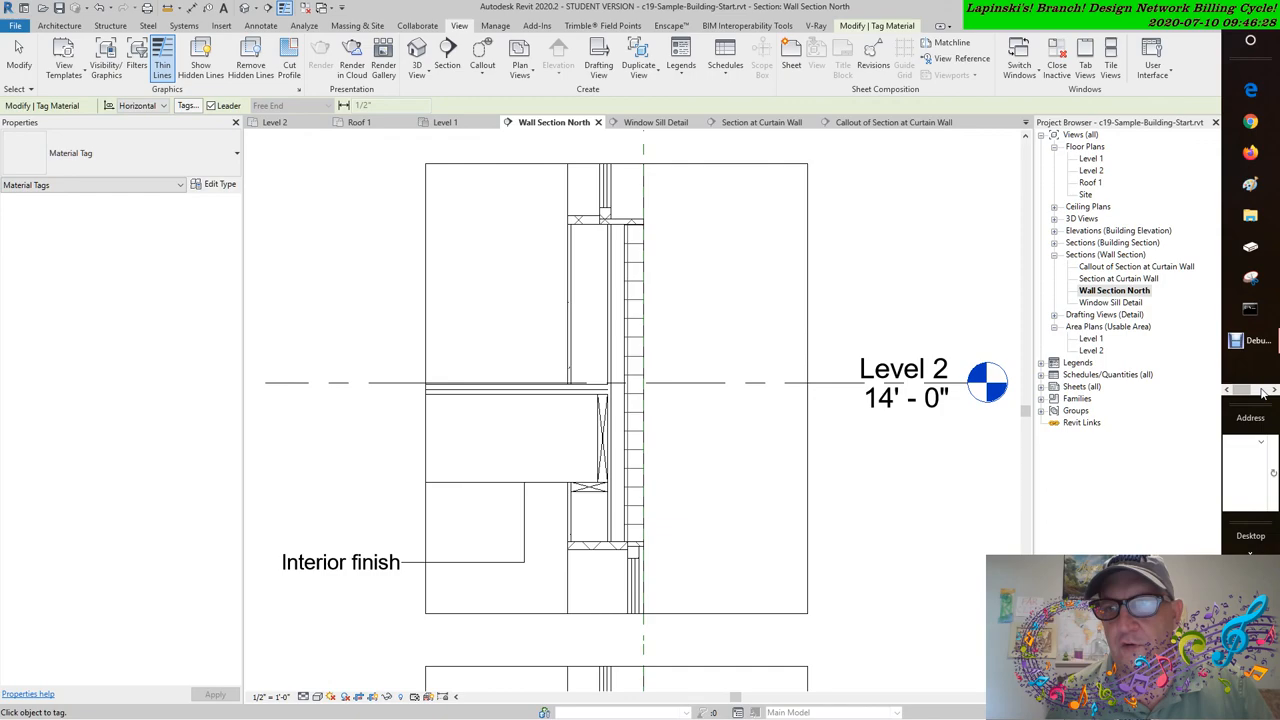
click(1248, 340)
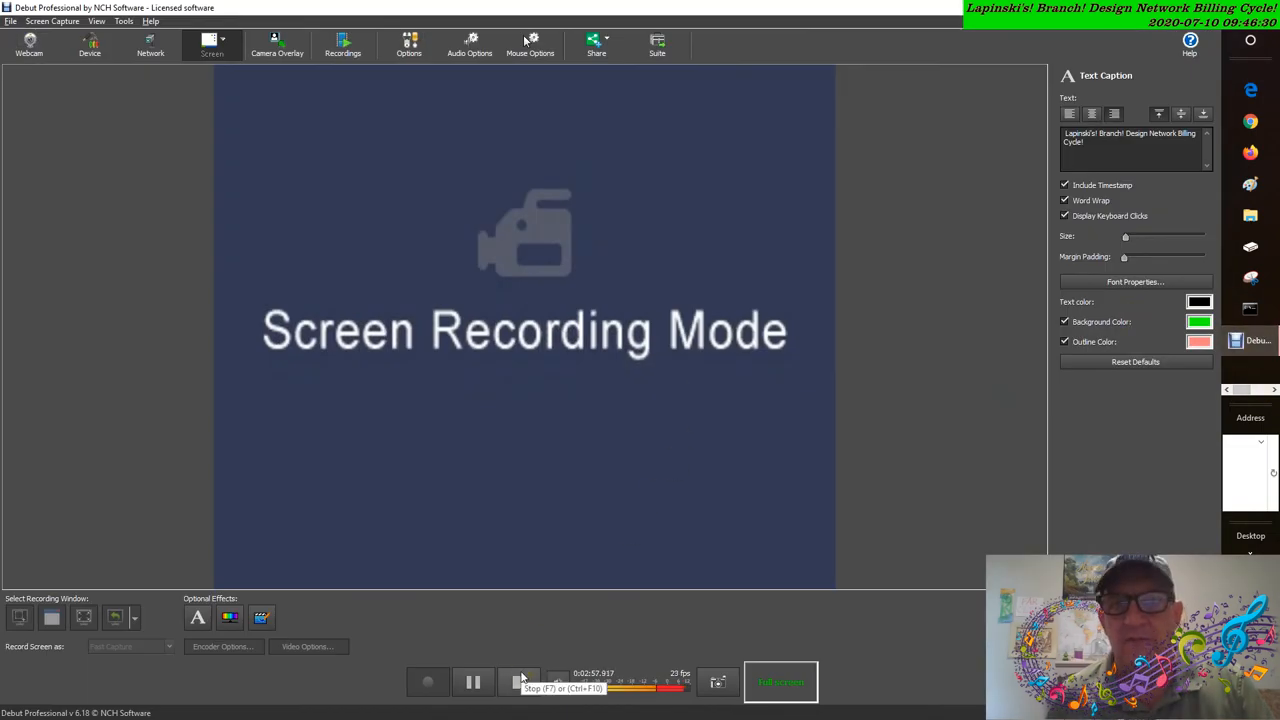